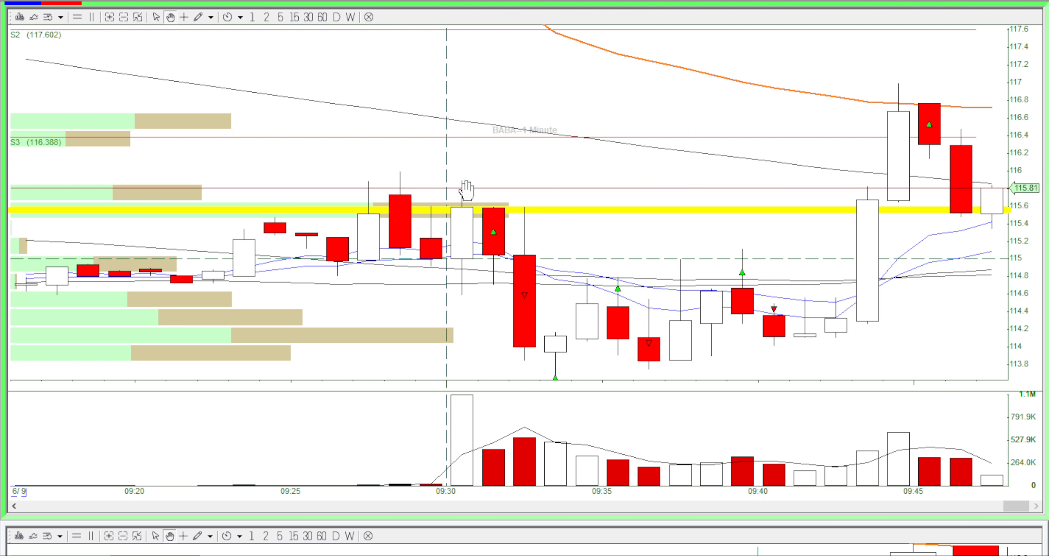
mouse_move(564, 366)
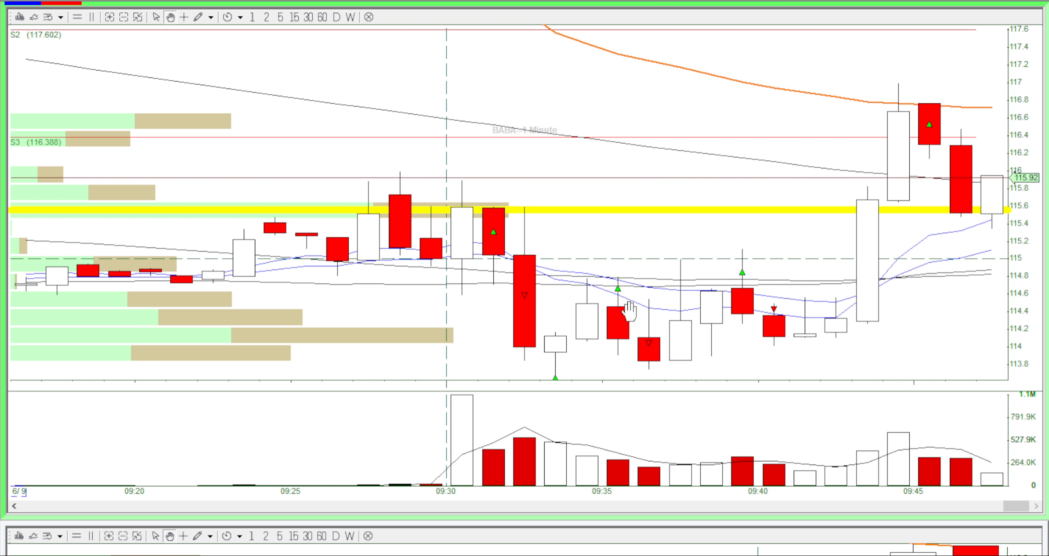
mouse_move(655, 286)
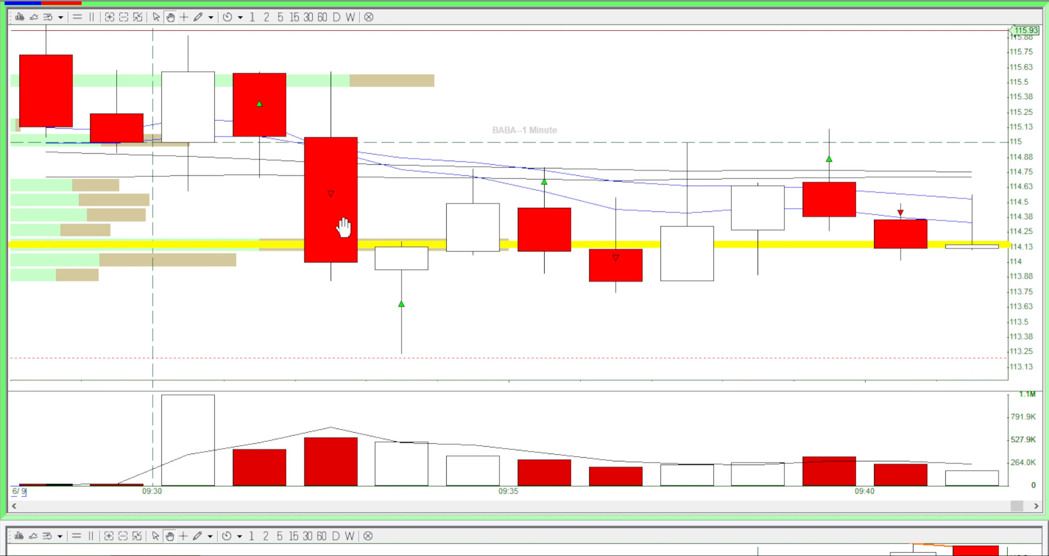
mouse_move(312, 165)
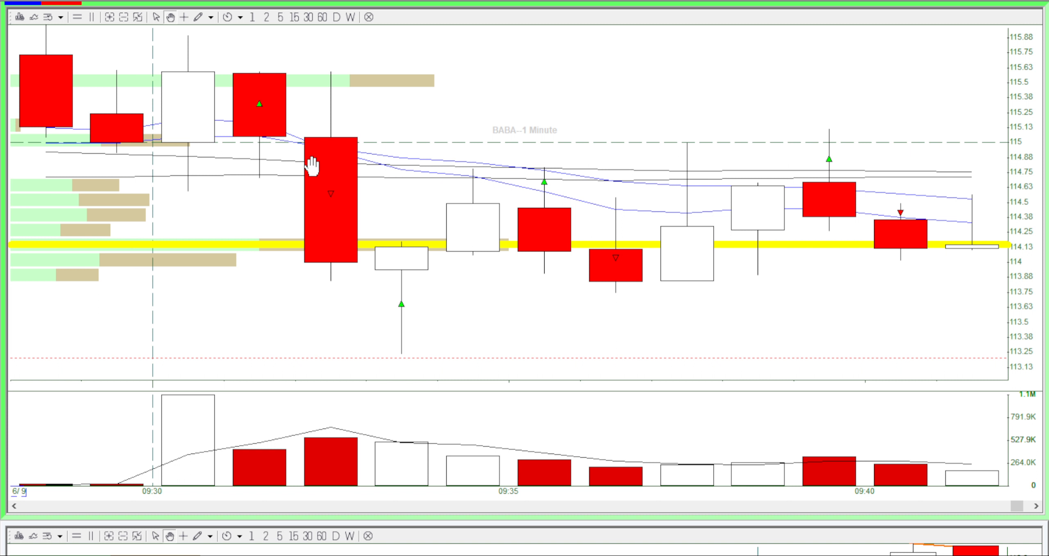
mouse_move(358, 196)
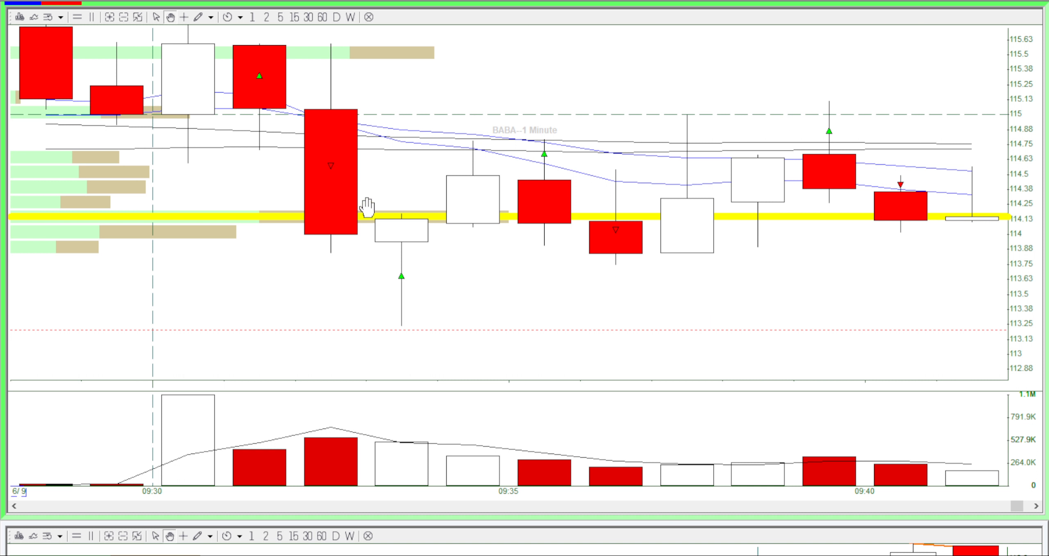
mouse_move(579, 239)
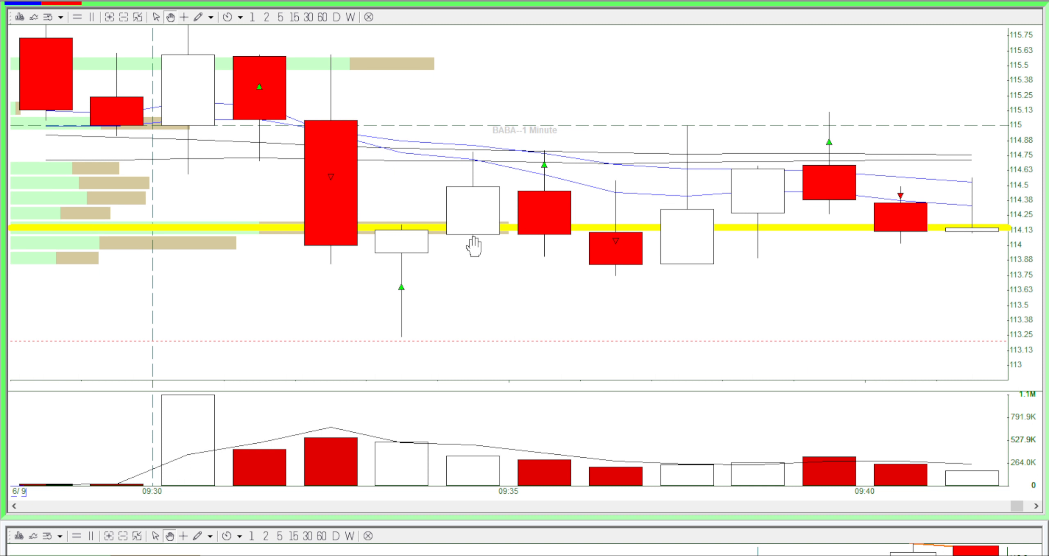
mouse_move(405, 292)
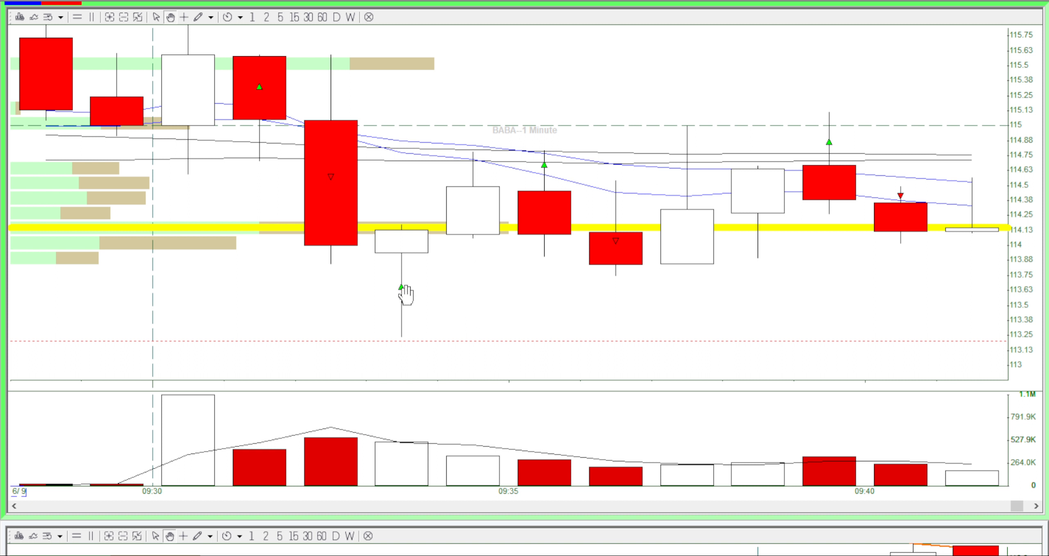
mouse_move(374, 137)
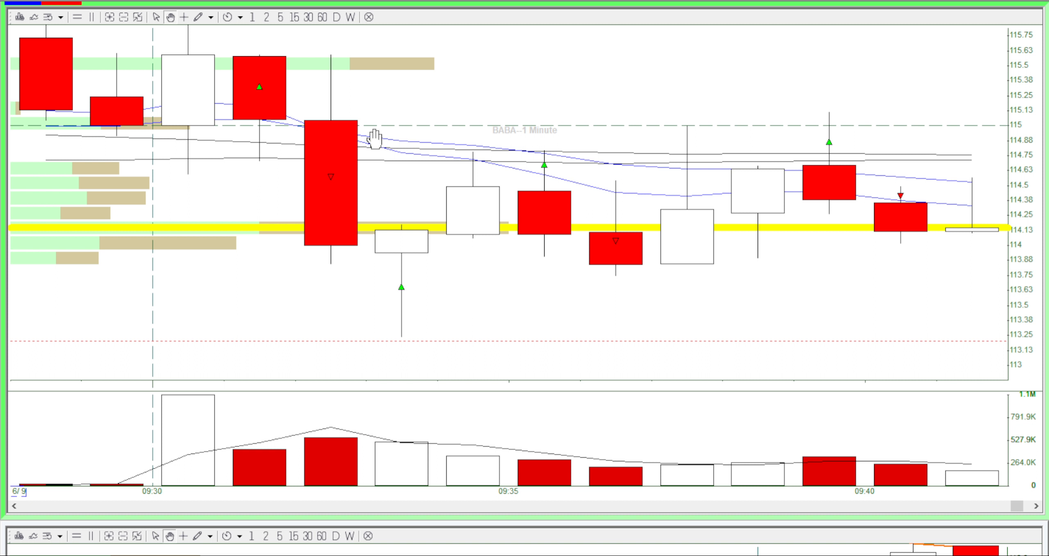
mouse_move(527, 138)
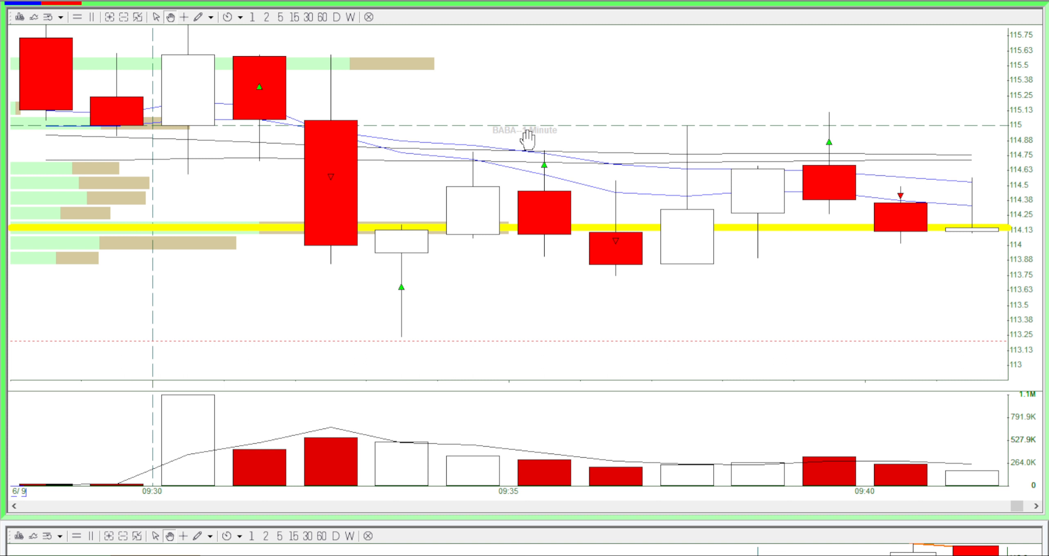
mouse_move(462, 261)
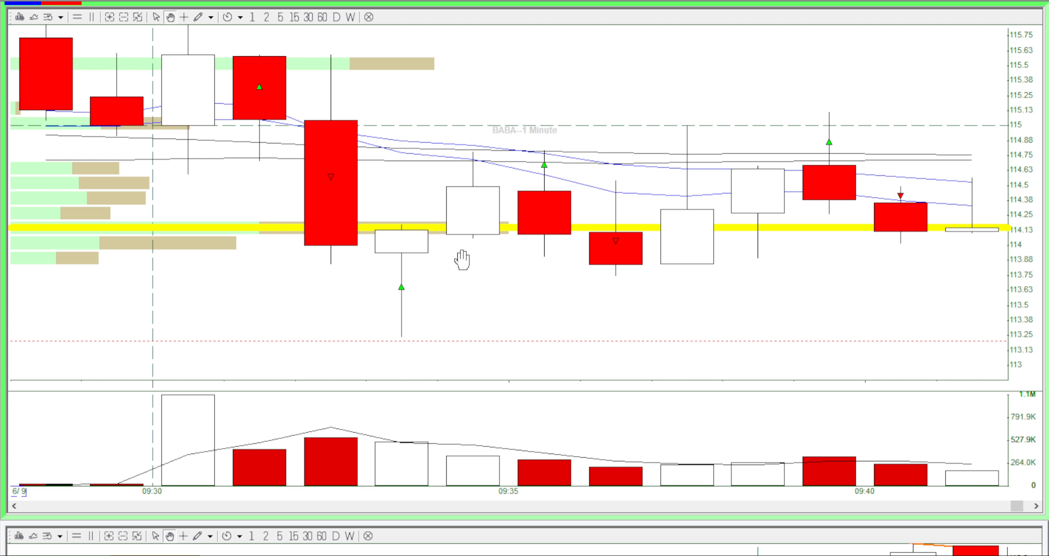
mouse_move(529, 130)
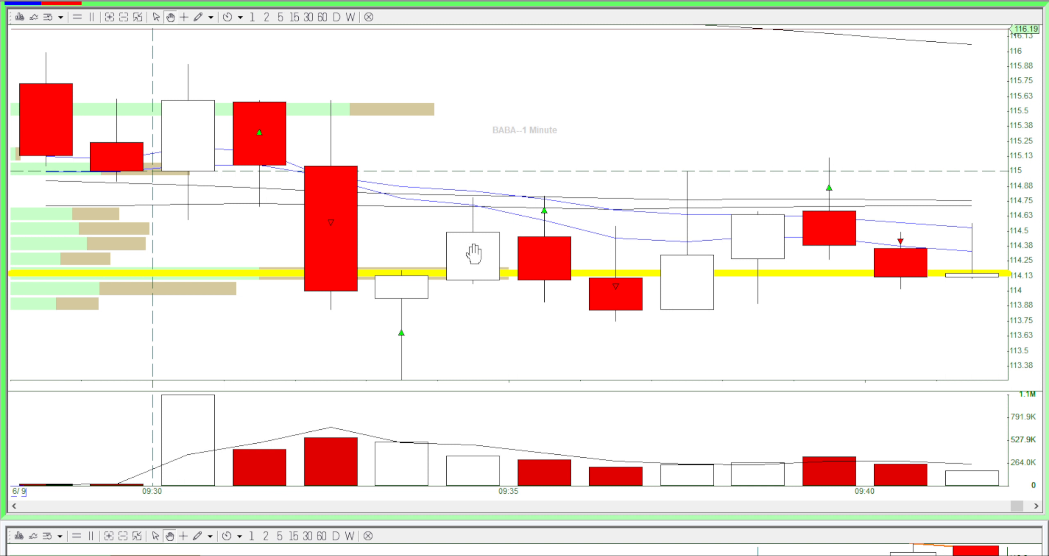
mouse_move(430, 275)
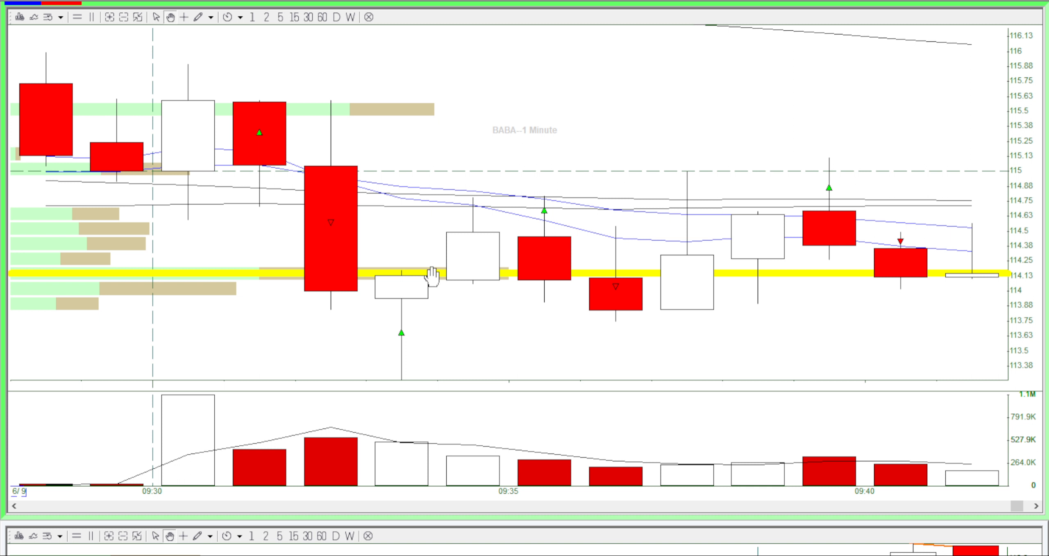
mouse_move(526, 168)
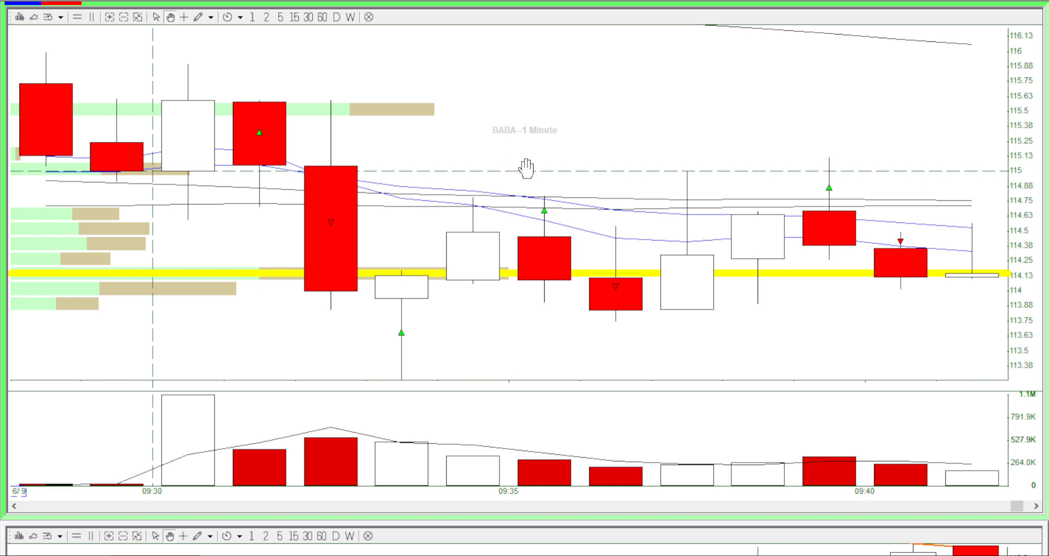
mouse_move(526, 180)
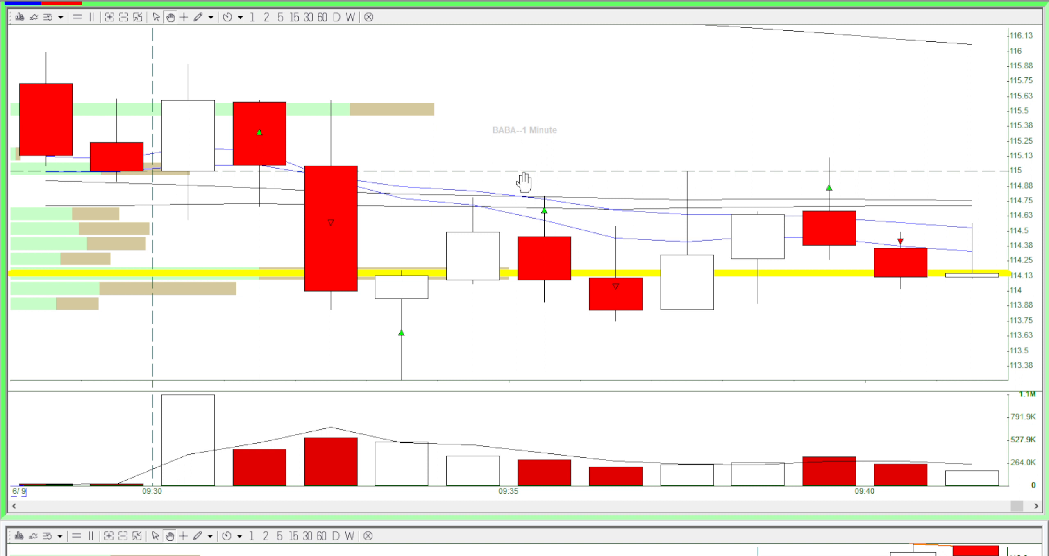
mouse_move(541, 122)
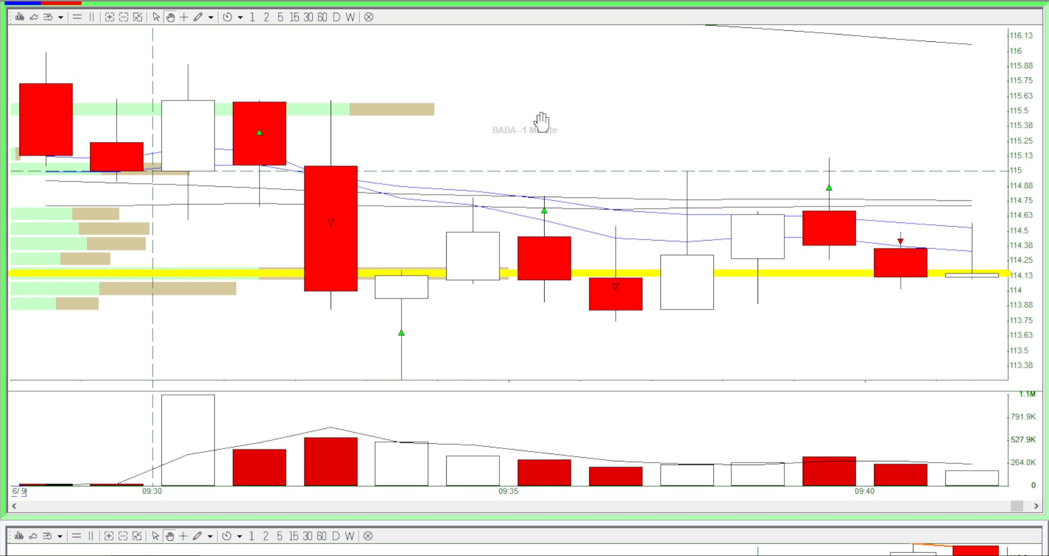
mouse_move(546, 189)
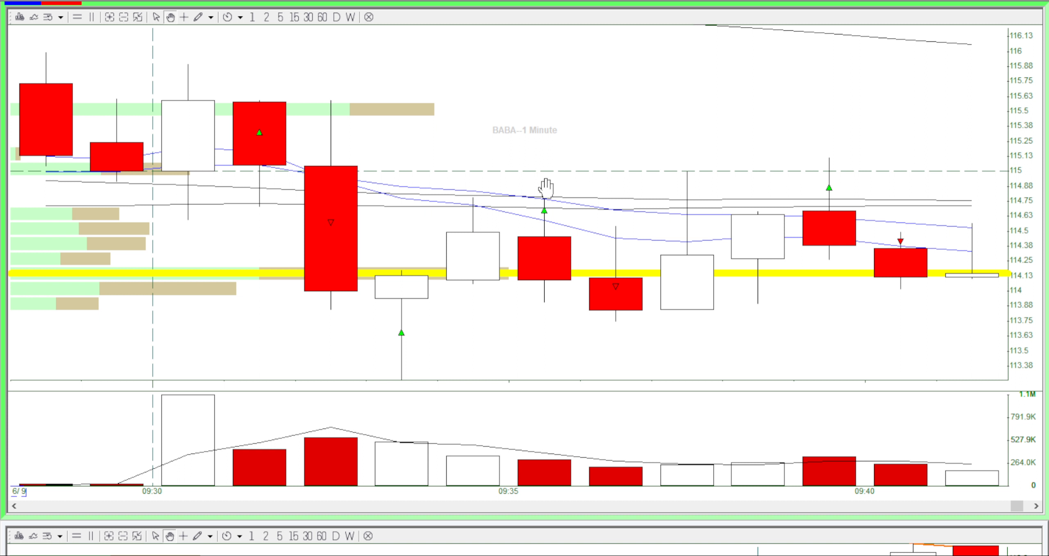
mouse_move(576, 239)
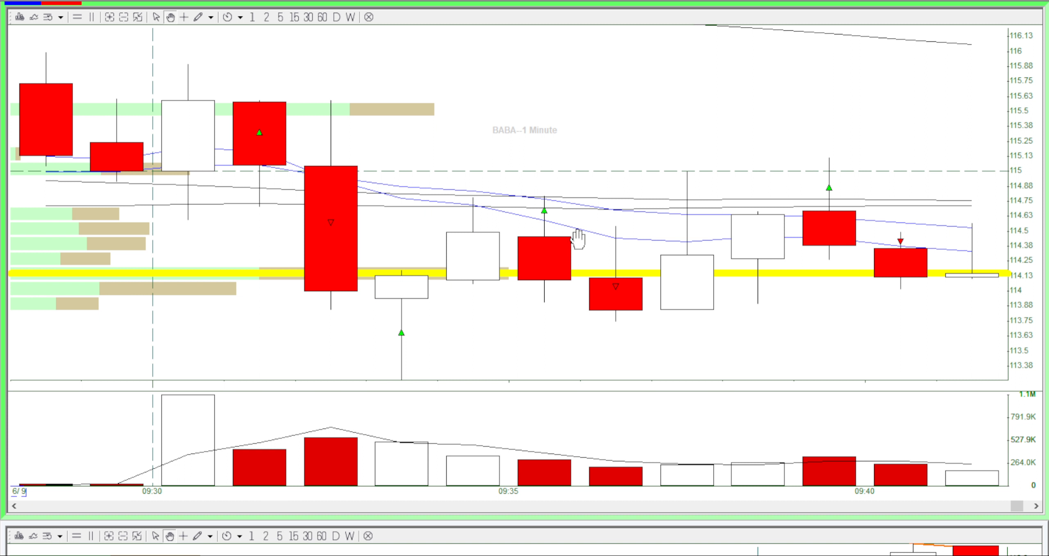
mouse_move(494, 216)
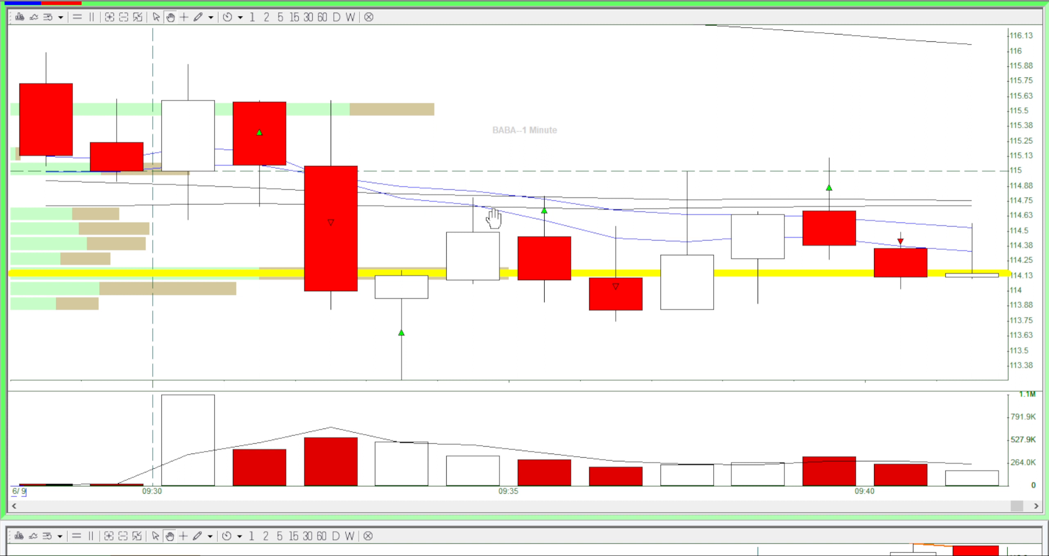
mouse_move(519, 152)
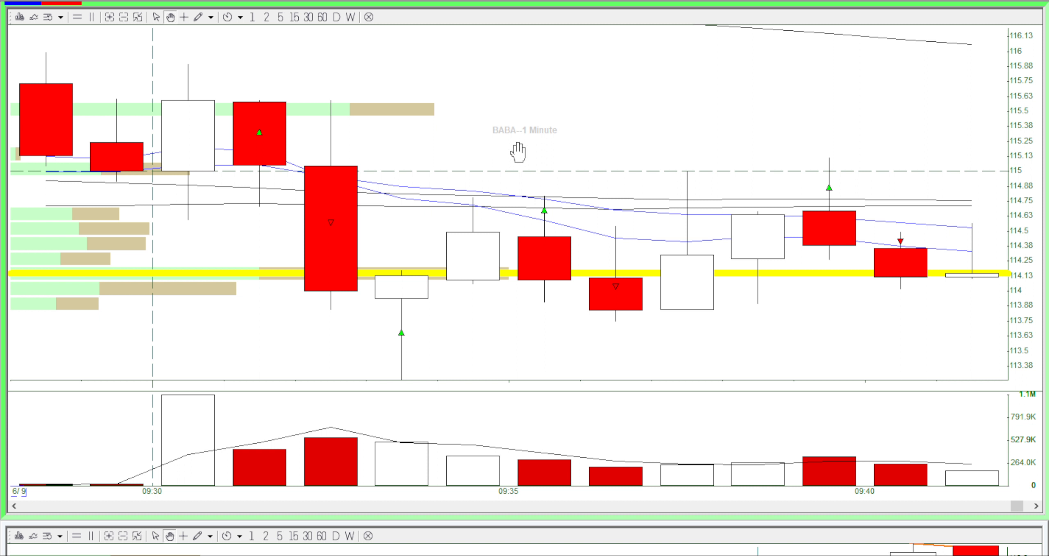
mouse_move(545, 188)
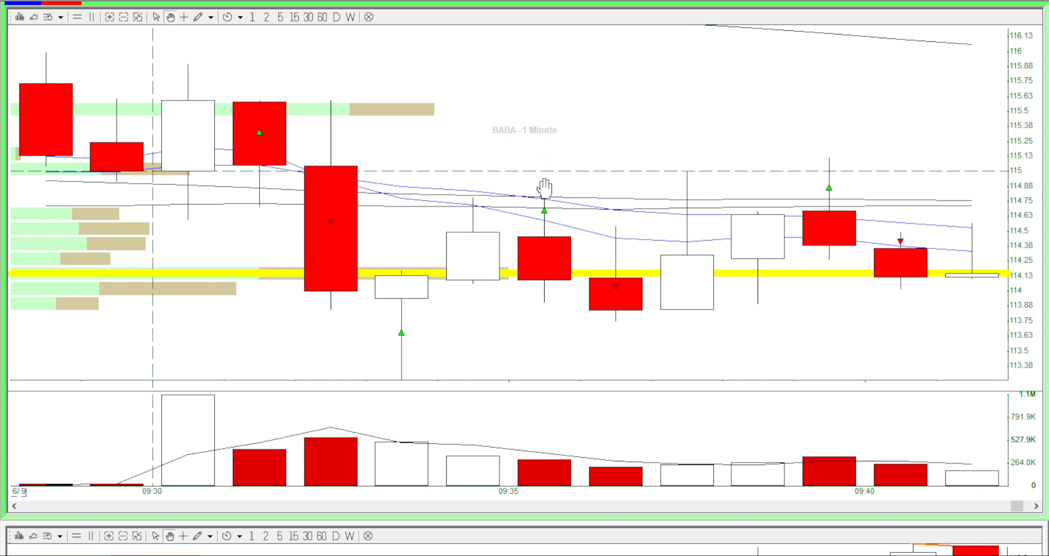
mouse_move(510, 221)
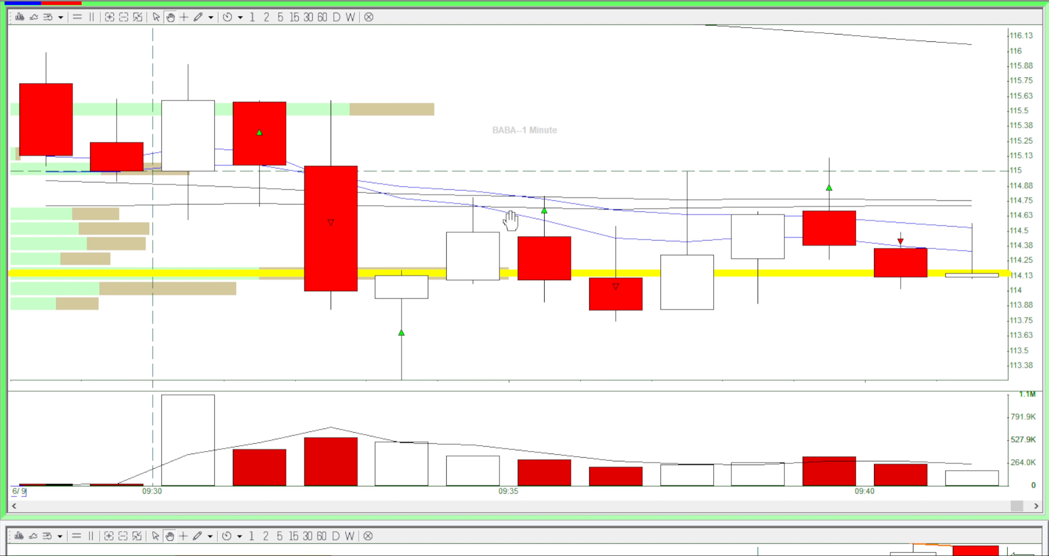
mouse_move(549, 190)
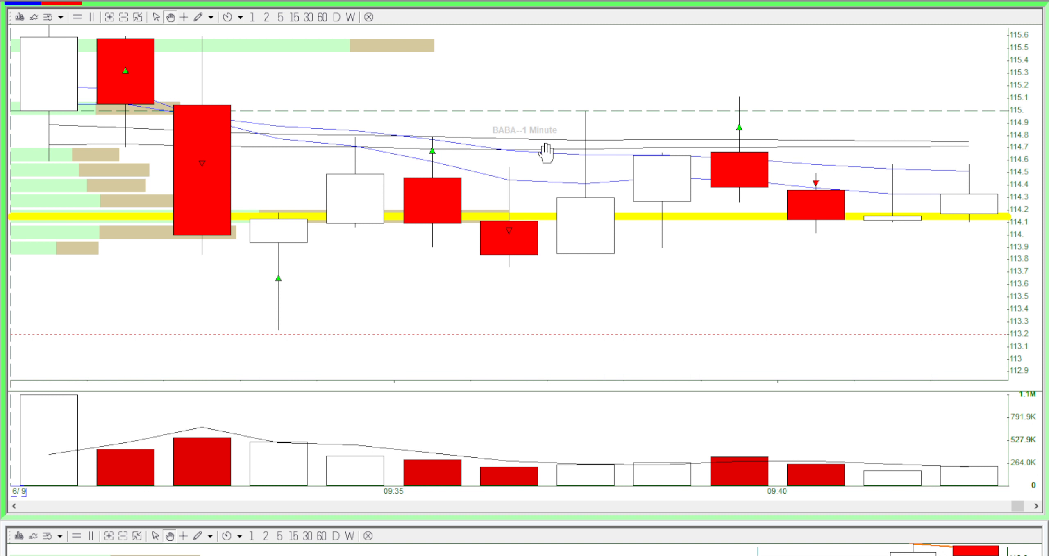
mouse_move(781, 178)
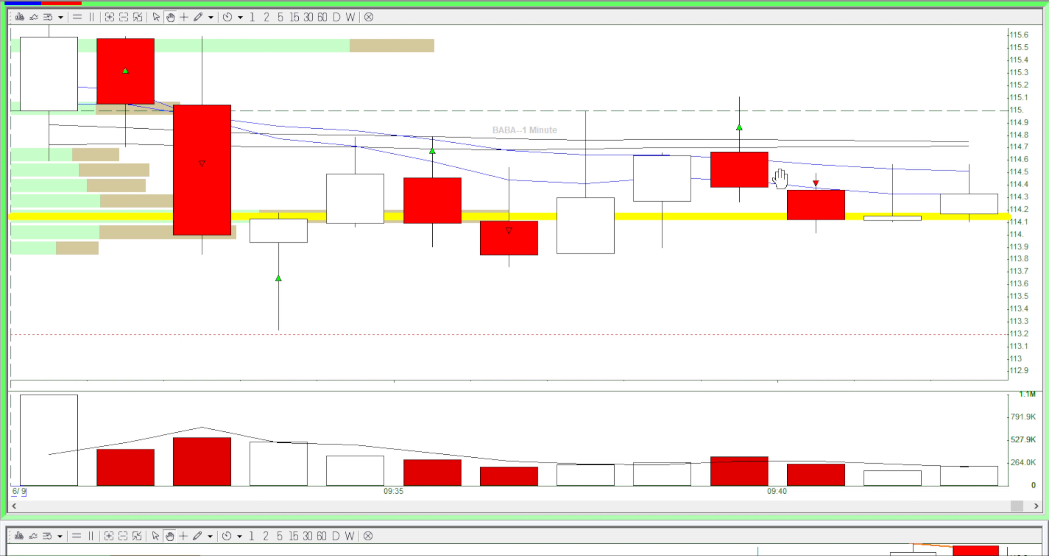
mouse_move(610, 207)
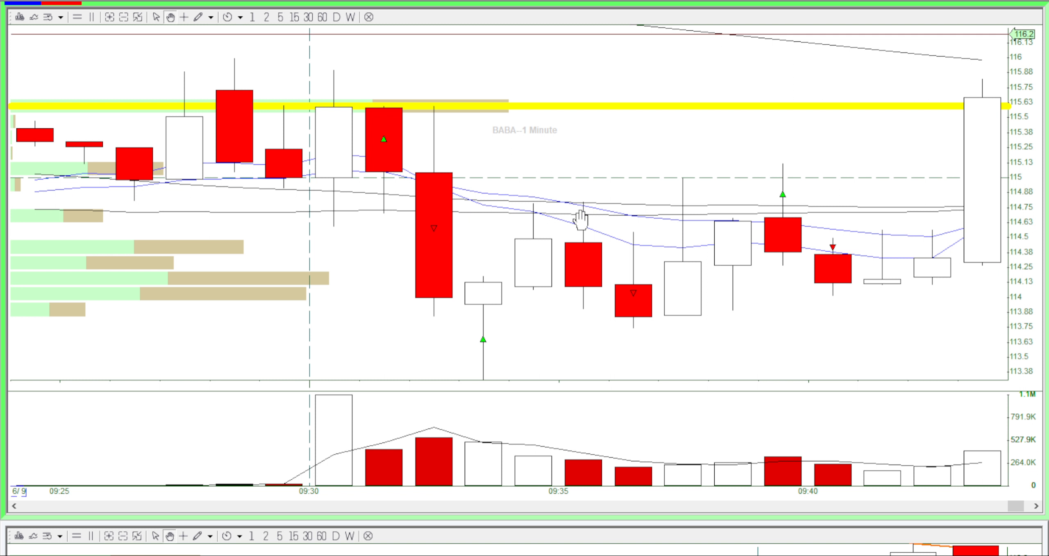
mouse_move(633, 277)
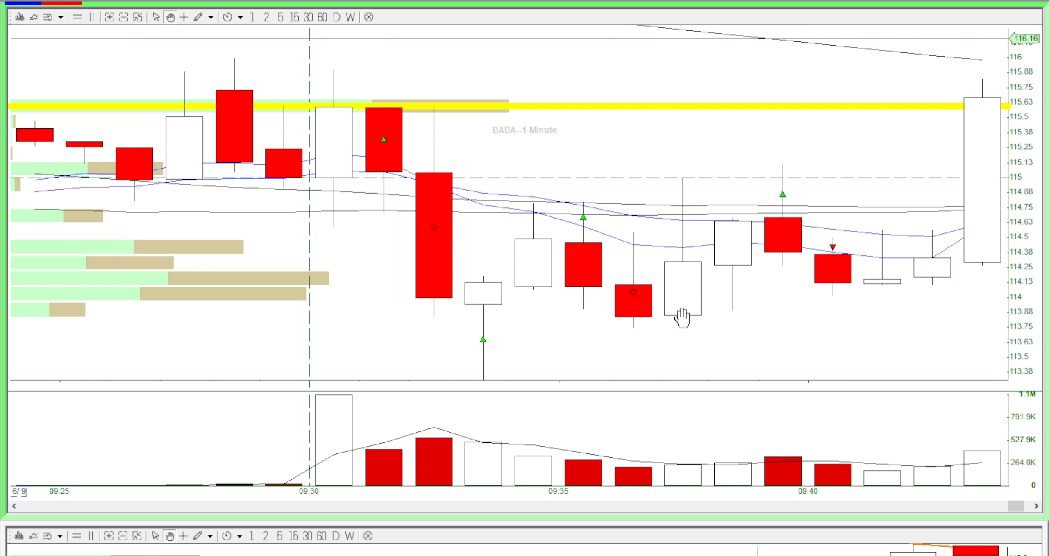
mouse_move(831, 143)
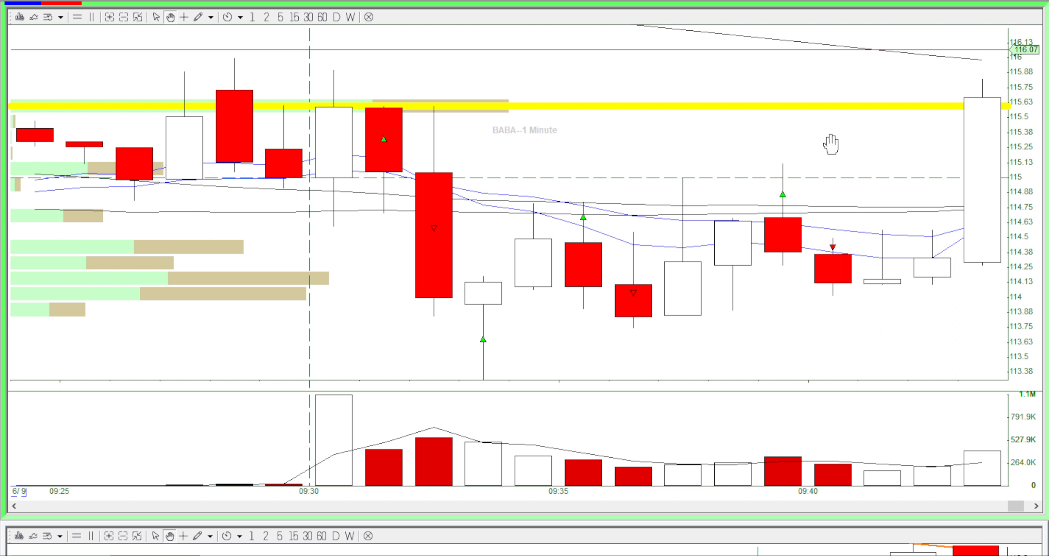
mouse_move(746, 248)
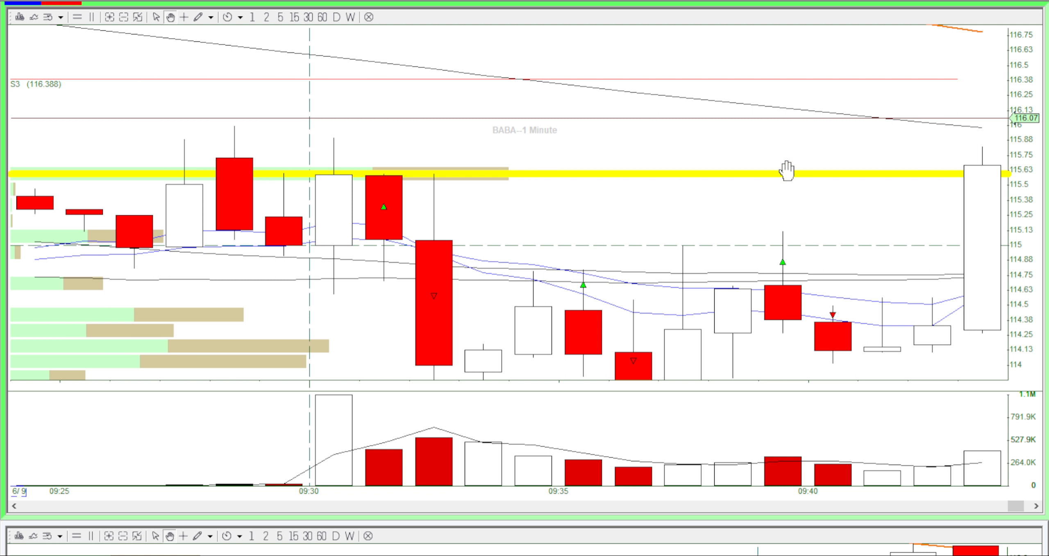
mouse_move(801, 280)
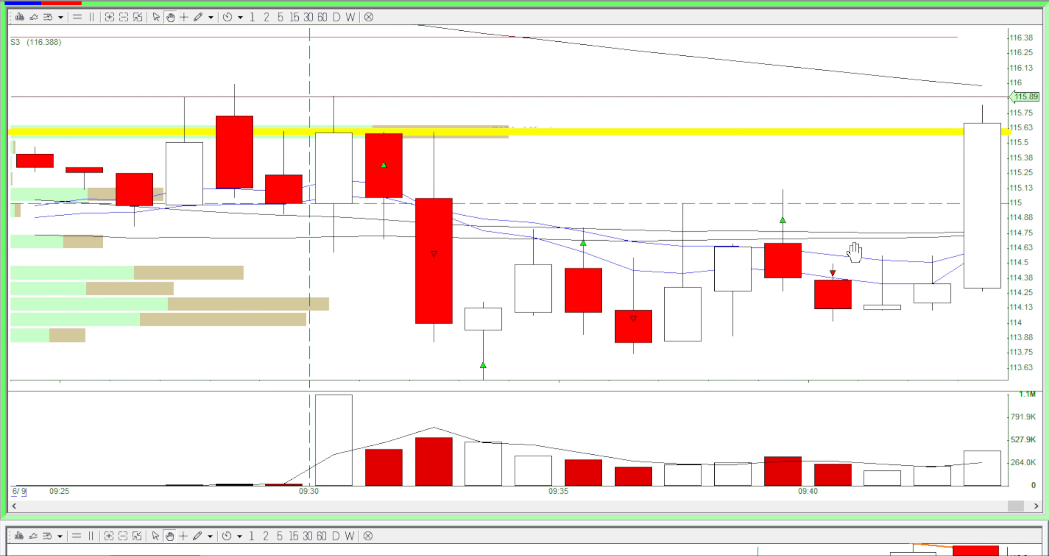
mouse_move(757, 228)
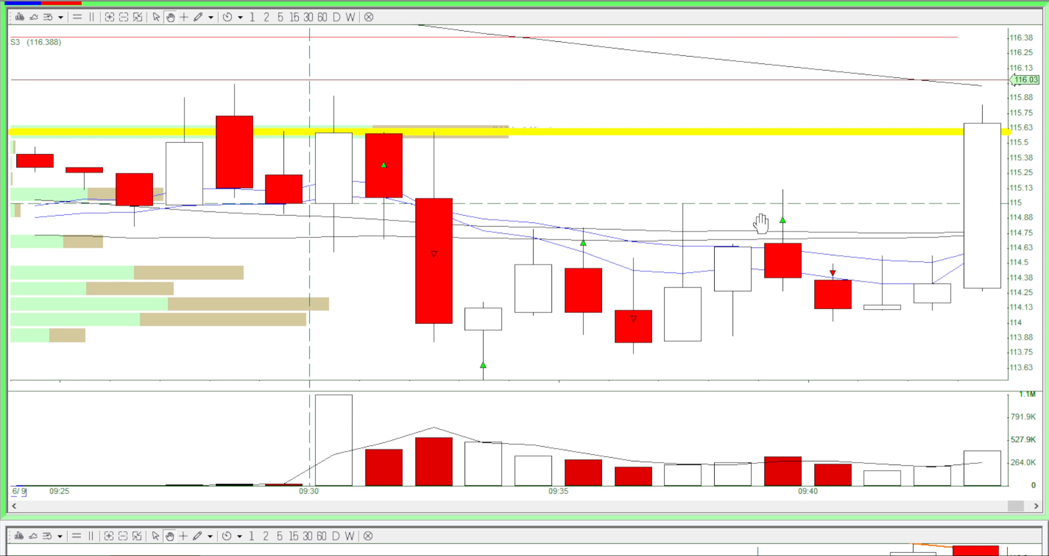
mouse_move(795, 273)
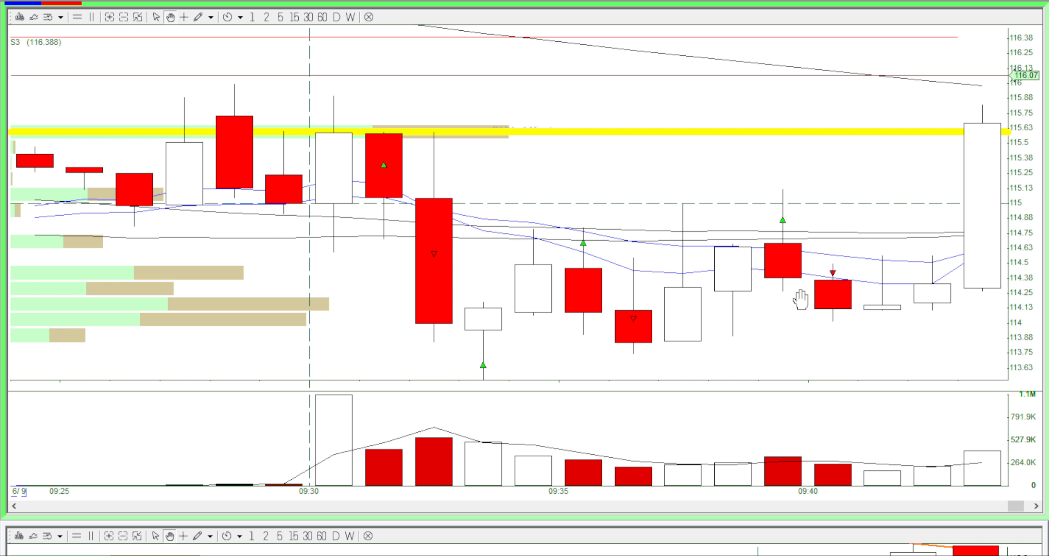
mouse_move(604, 221)
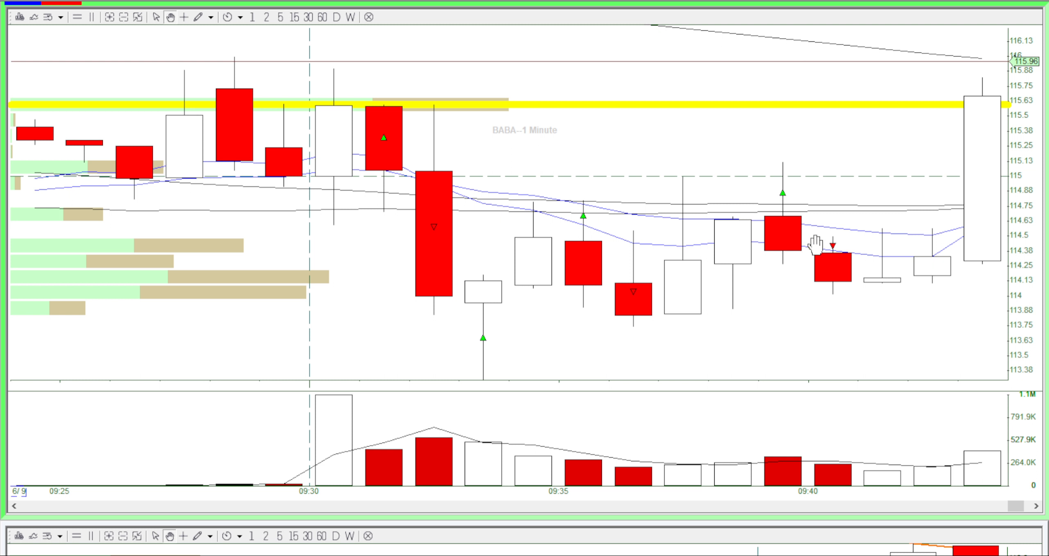
mouse_move(515, 280)
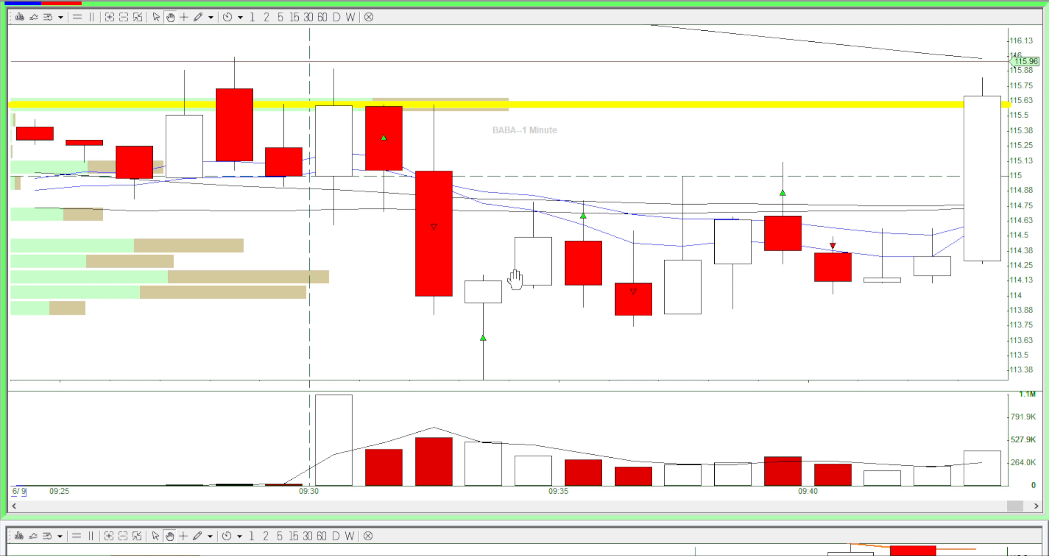
mouse_move(876, 220)
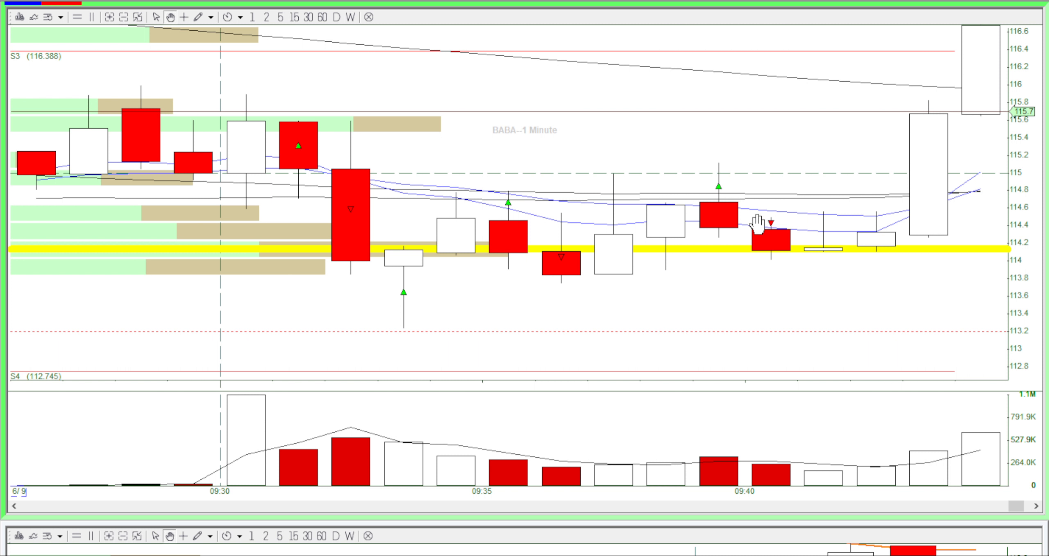
mouse_move(771, 239)
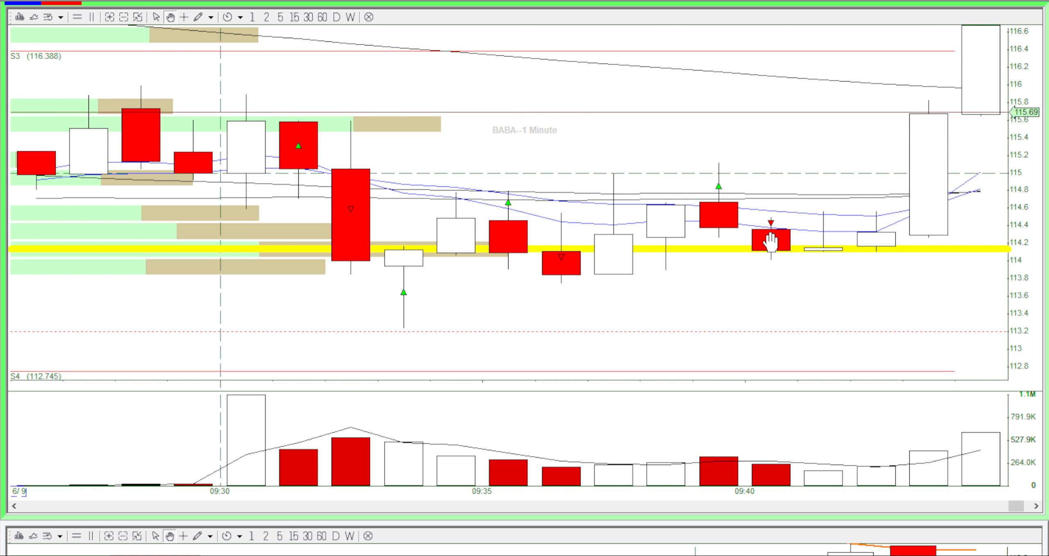
mouse_move(431, 181)
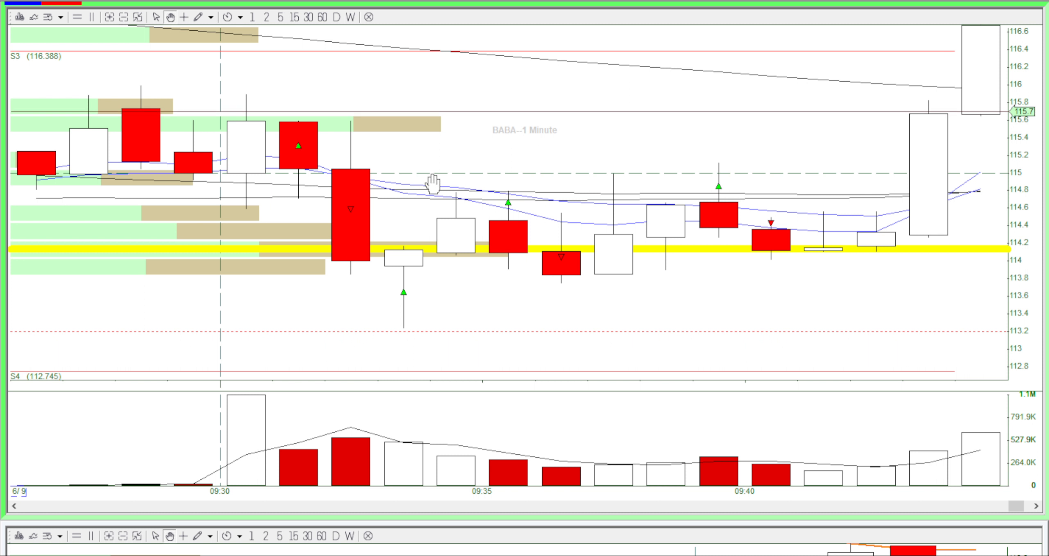
mouse_move(744, 280)
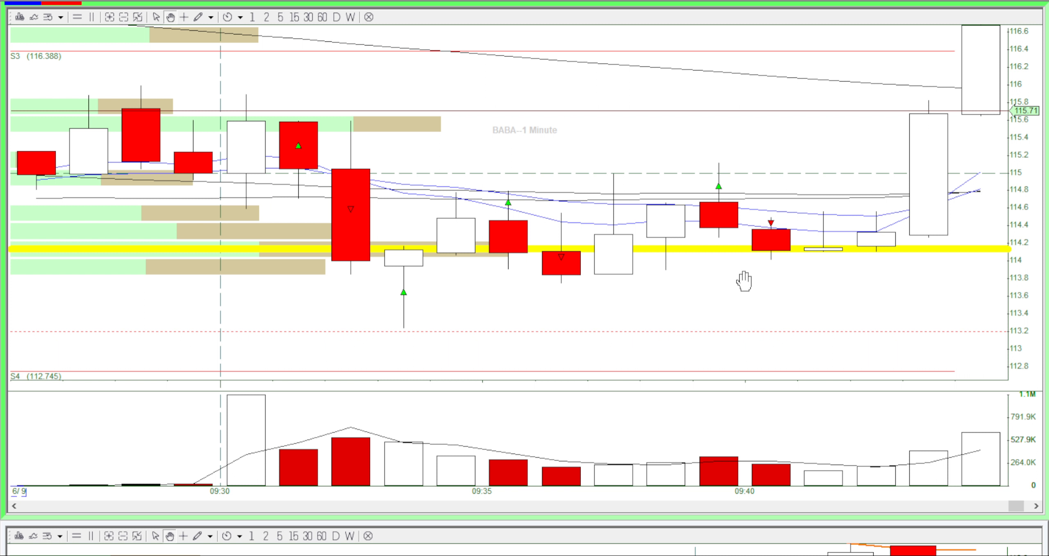
mouse_move(638, 242)
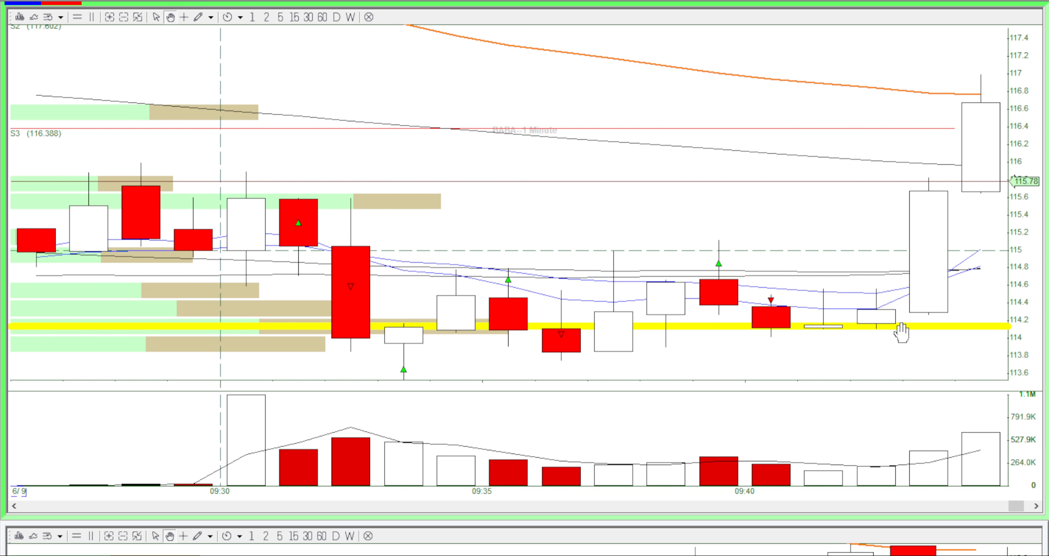
mouse_move(917, 220)
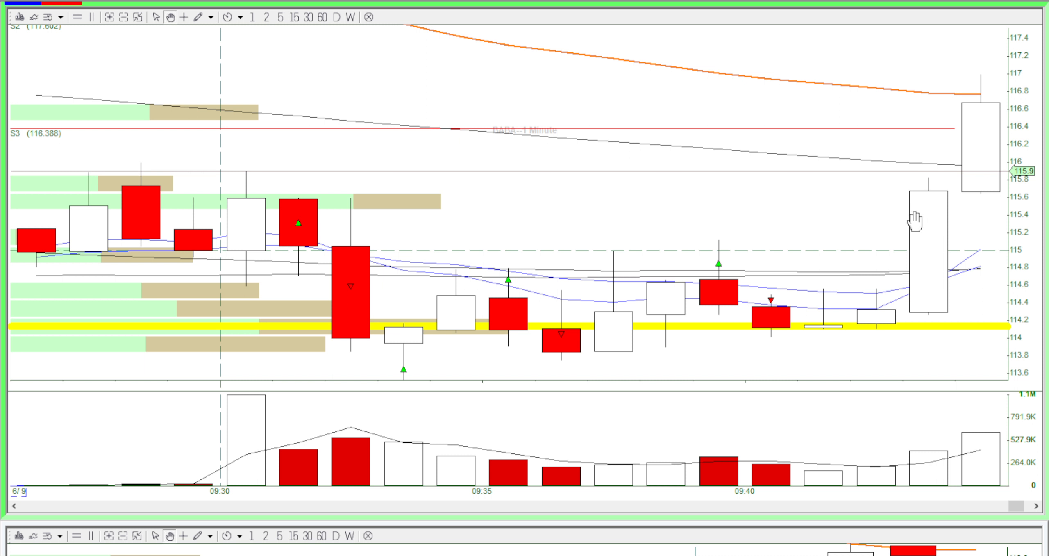
mouse_move(843, 306)
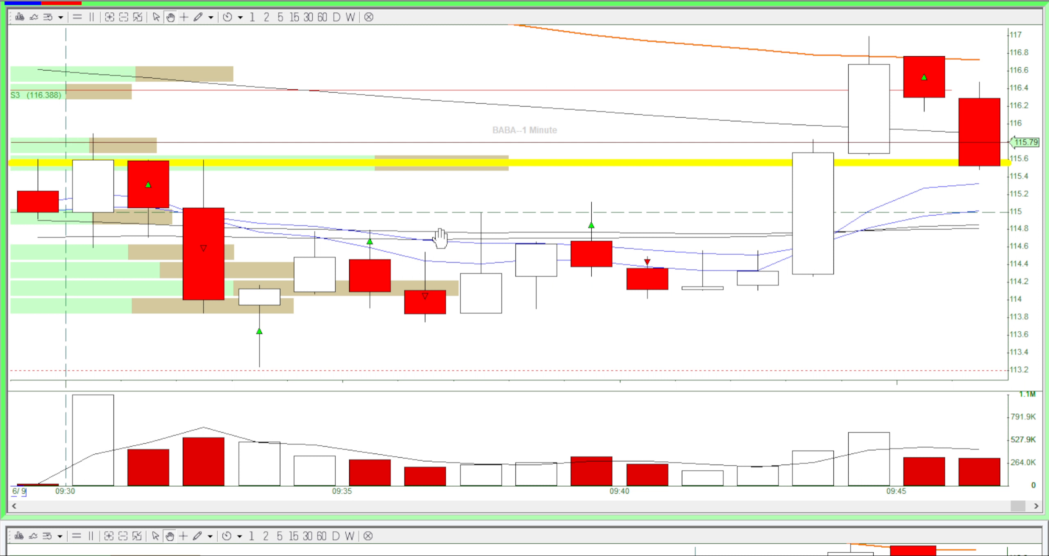
mouse_move(234, 324)
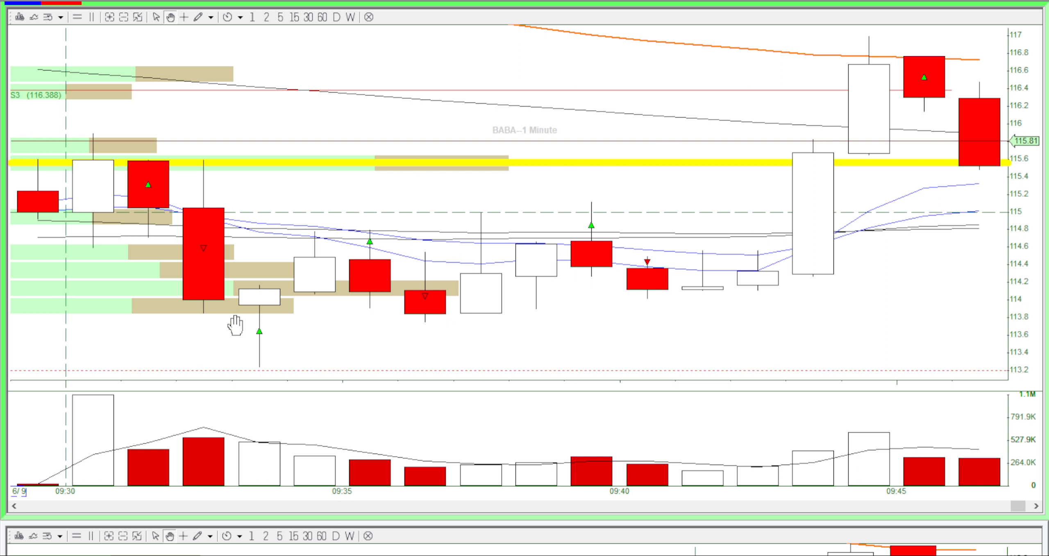